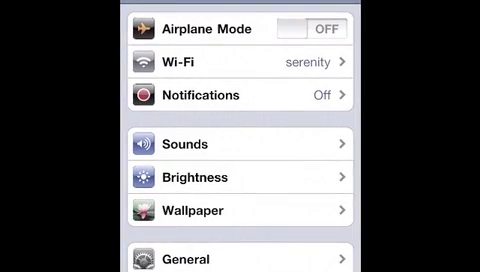
Scroll the Settings list down to AndroidLock XT and enter its settings page.
{"action": "scroll", "scroll_direction": "down", "scroll_amount": 3}
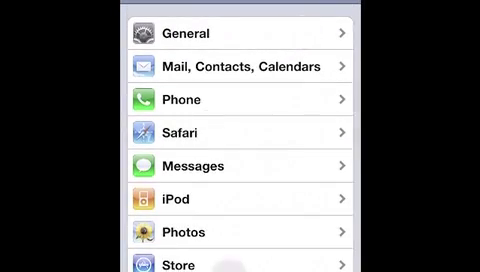
{"action": "scroll", "scroll_direction": "down", "scroll_amount": 3}
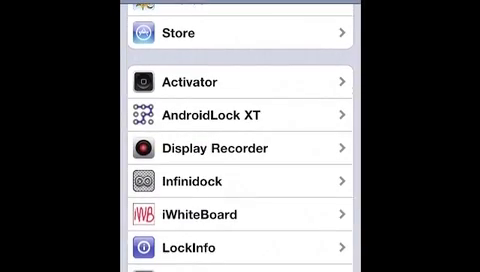
{"action": "left_click", "coordinate": [240, 116]}
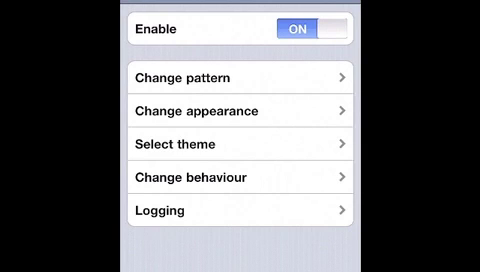
{"action": "left_click", "coordinate": [240, 76]}
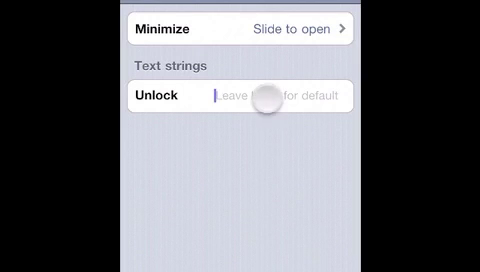
Change the Unlock text string to 'Ha', then bring up the Select theme list.
{"action": "type", "text": "Ha"}
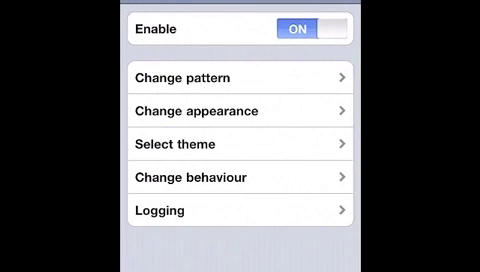
{"action": "left_click", "coordinate": [240, 144]}
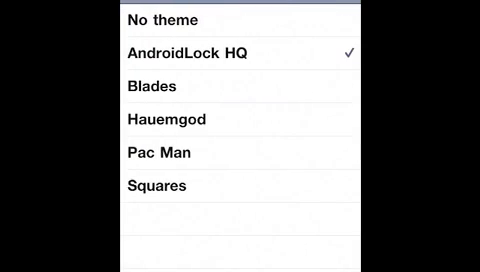